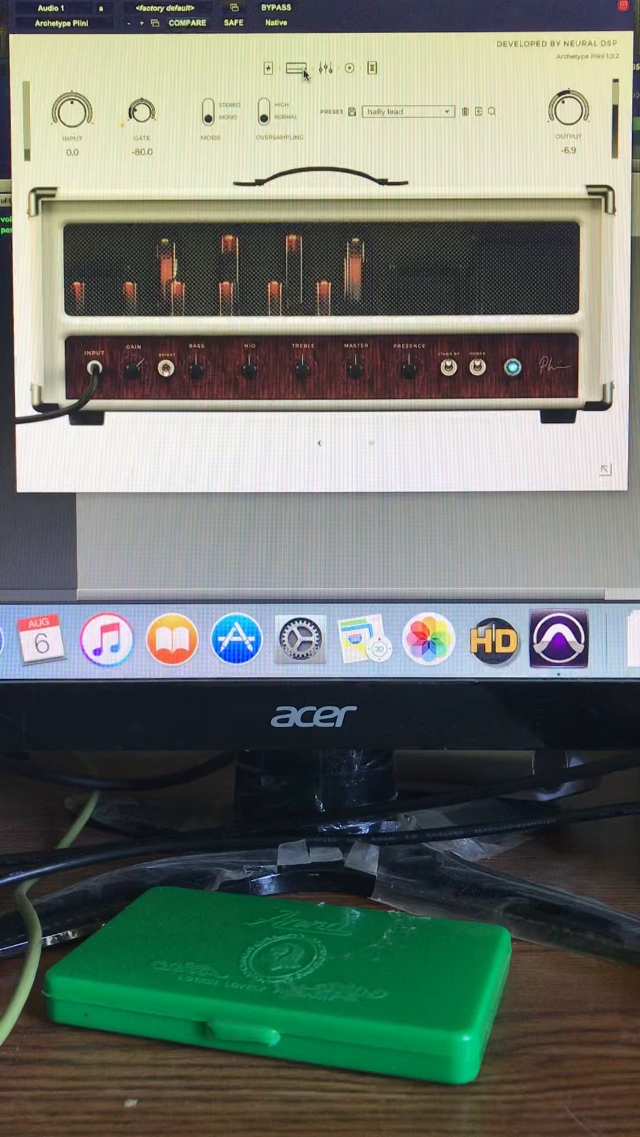
Show the hally lead preset's compressor and overdrive pedals via the pedals page icon.
{"action": "left_click", "coordinate": [270, 68]}
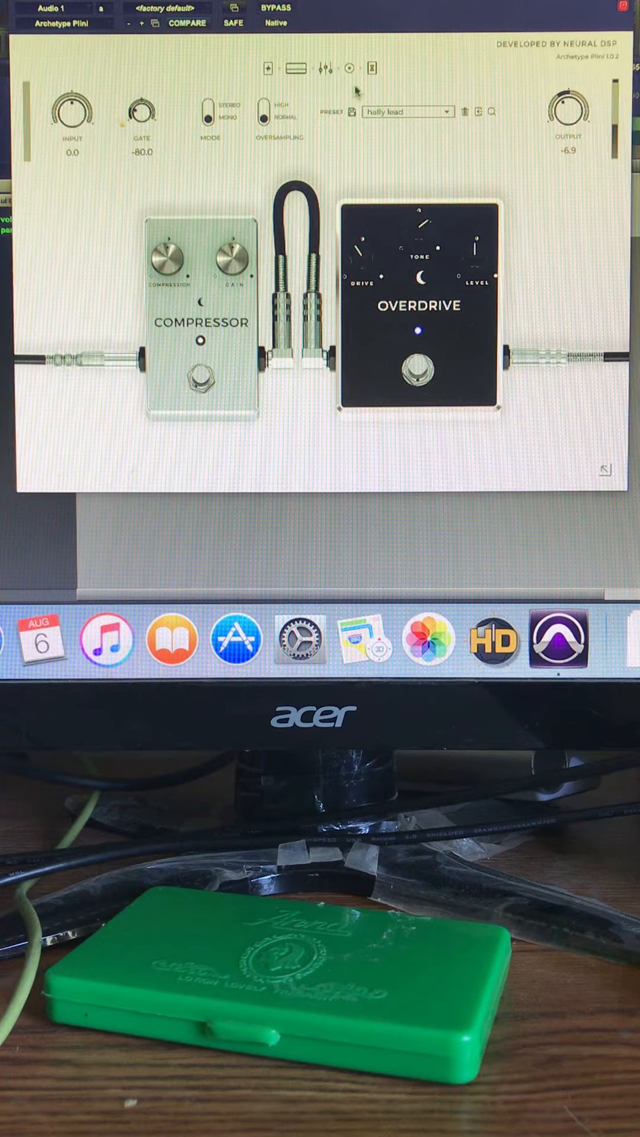
Page through the amp, EQ and cab views to land on the delay and reverb pedals.
{"action": "left_click", "coordinate": [293, 68]}
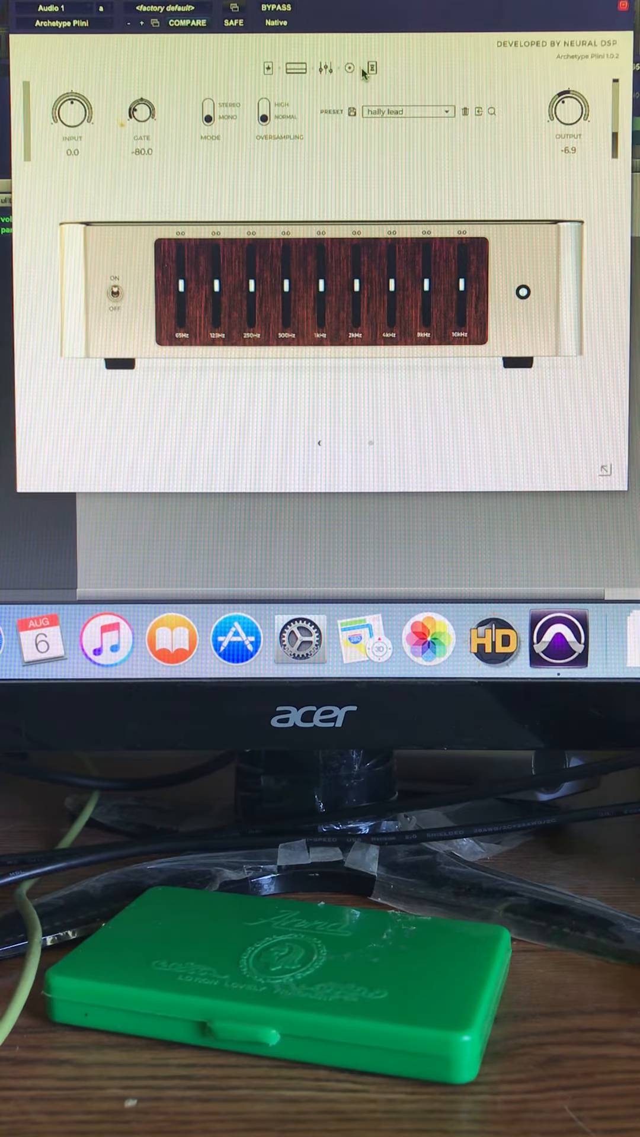
{"action": "left_click", "coordinate": [348, 67]}
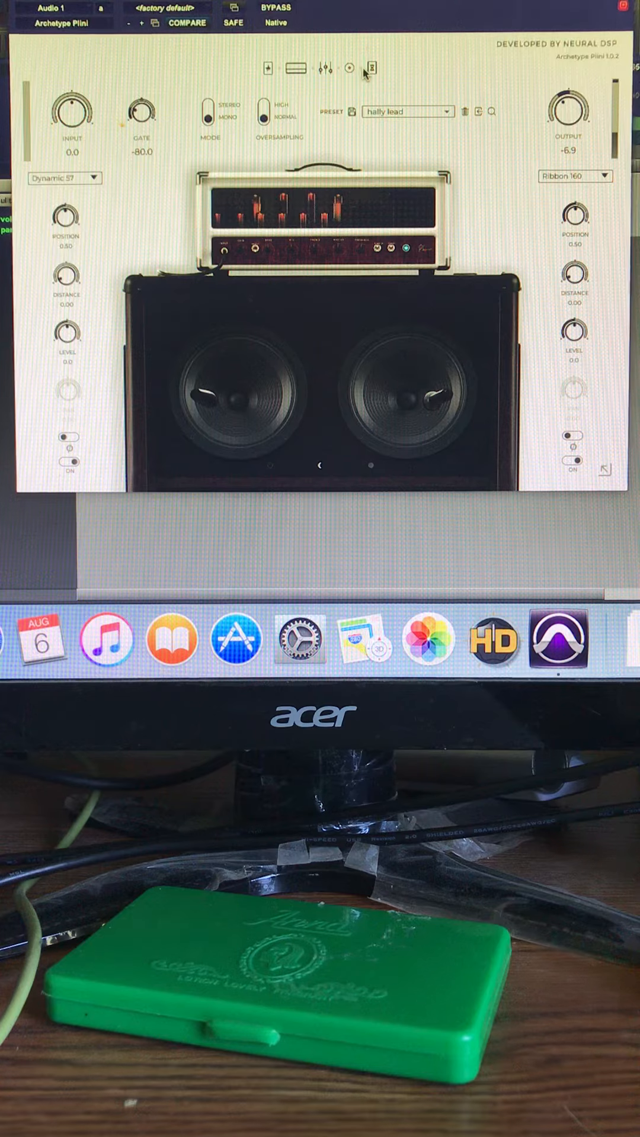
{"action": "left_click", "coordinate": [373, 68]}
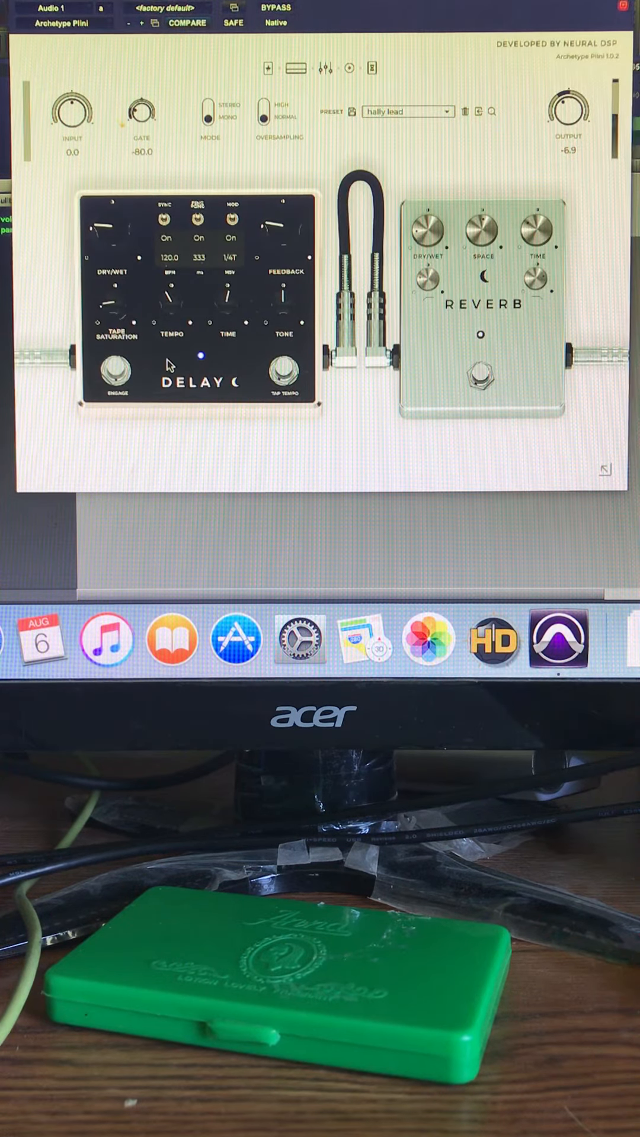